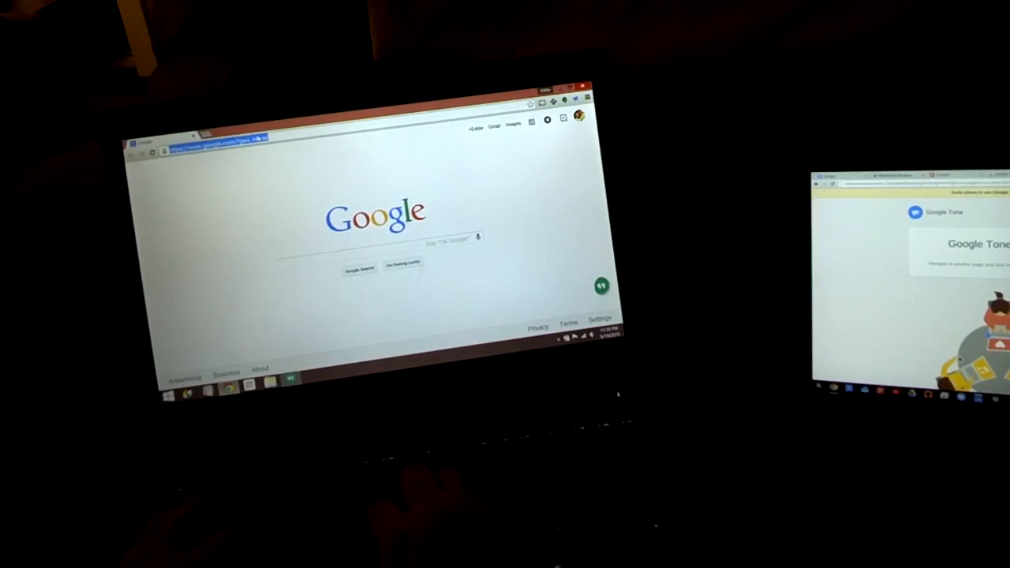
Step: Search Google for 'droid' to reach the Google Tone store page
type("droid")
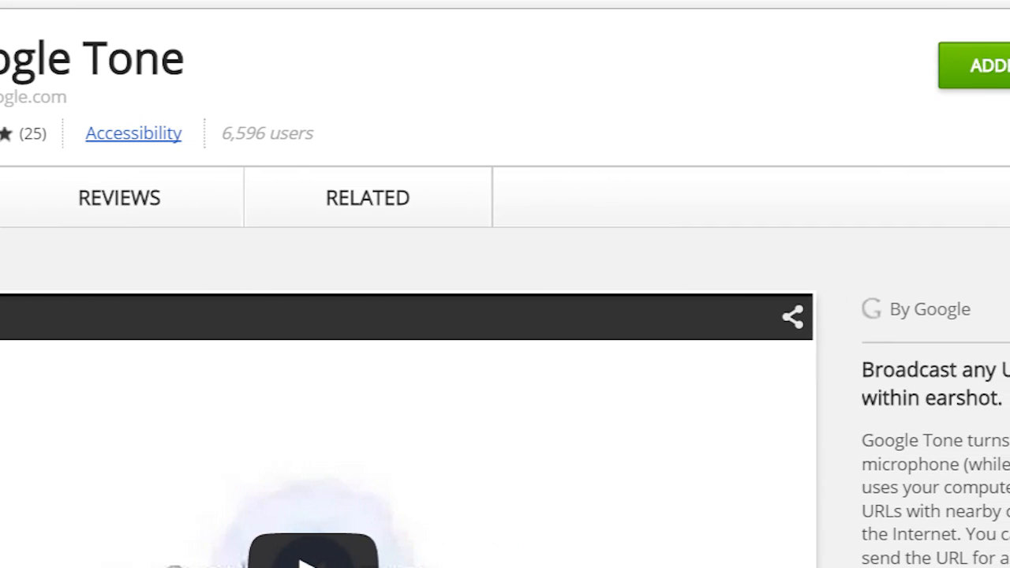
Step: Add the Google Tone extension to Chrome from its Web Store listing
left_click(978, 66)
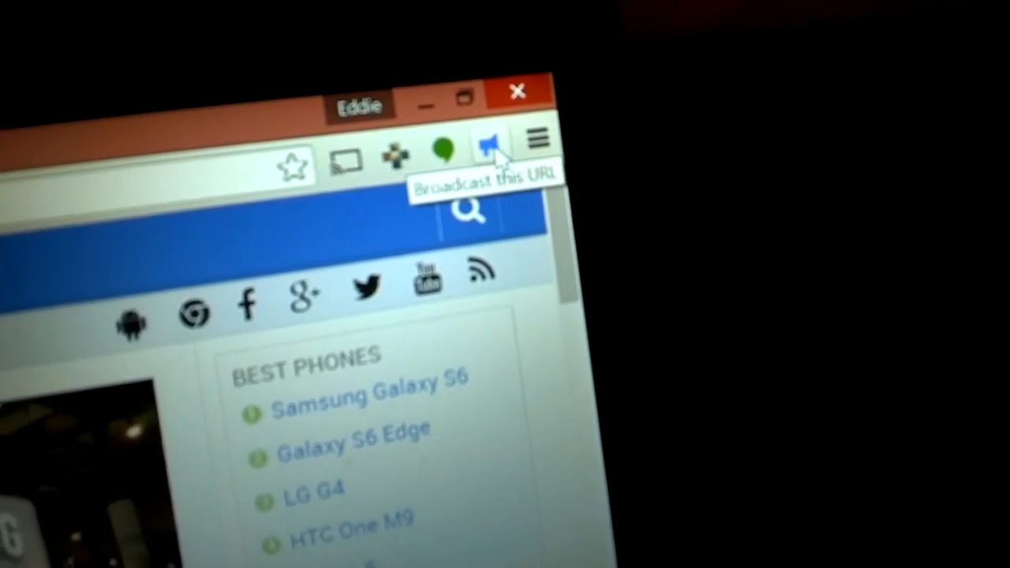
Step: Broadcast the open phone-news page's URL to the nearby Chromebook with Google Tone's megaphone button
left_click(492, 142)
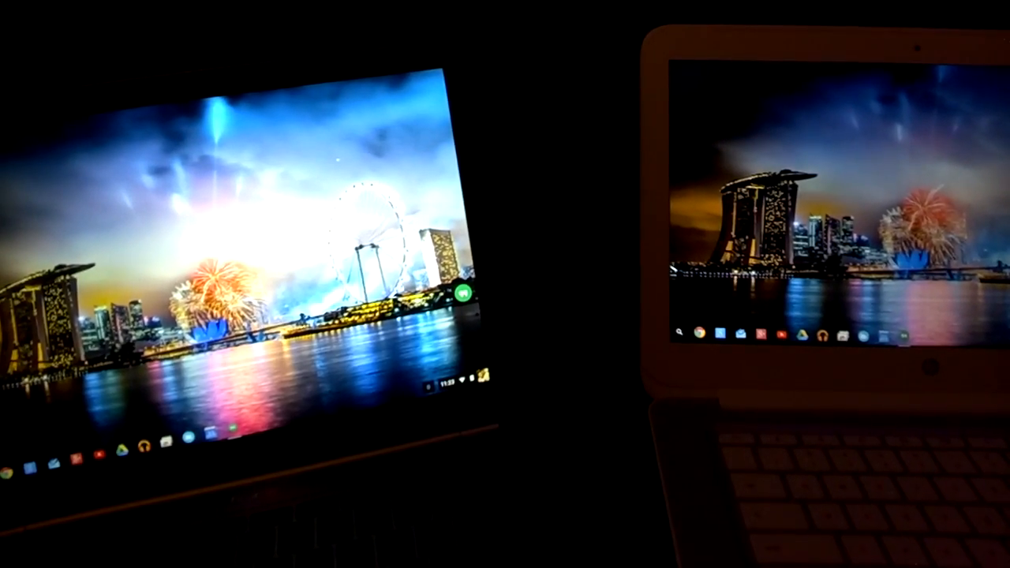